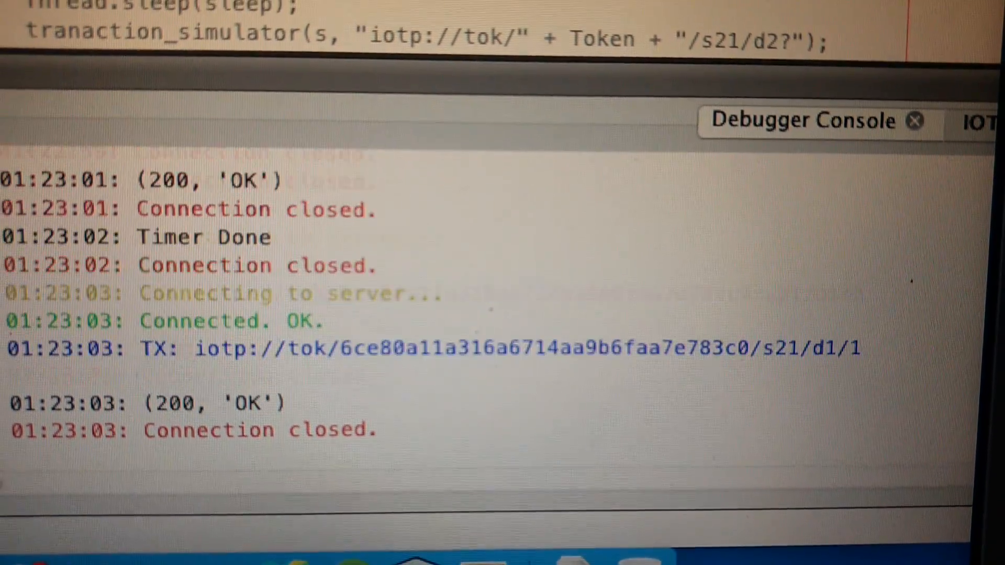
pyautogui.scroll(-3)
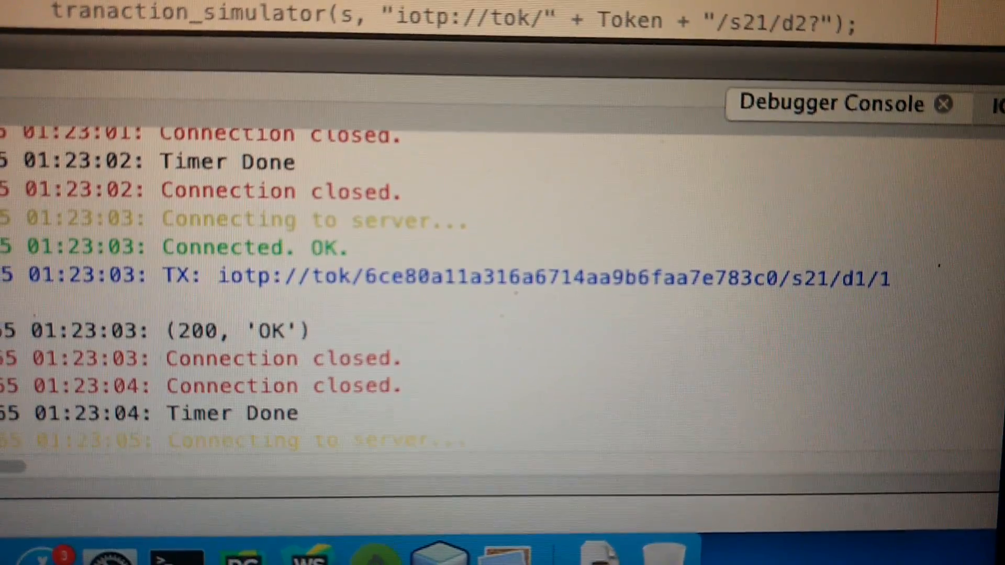